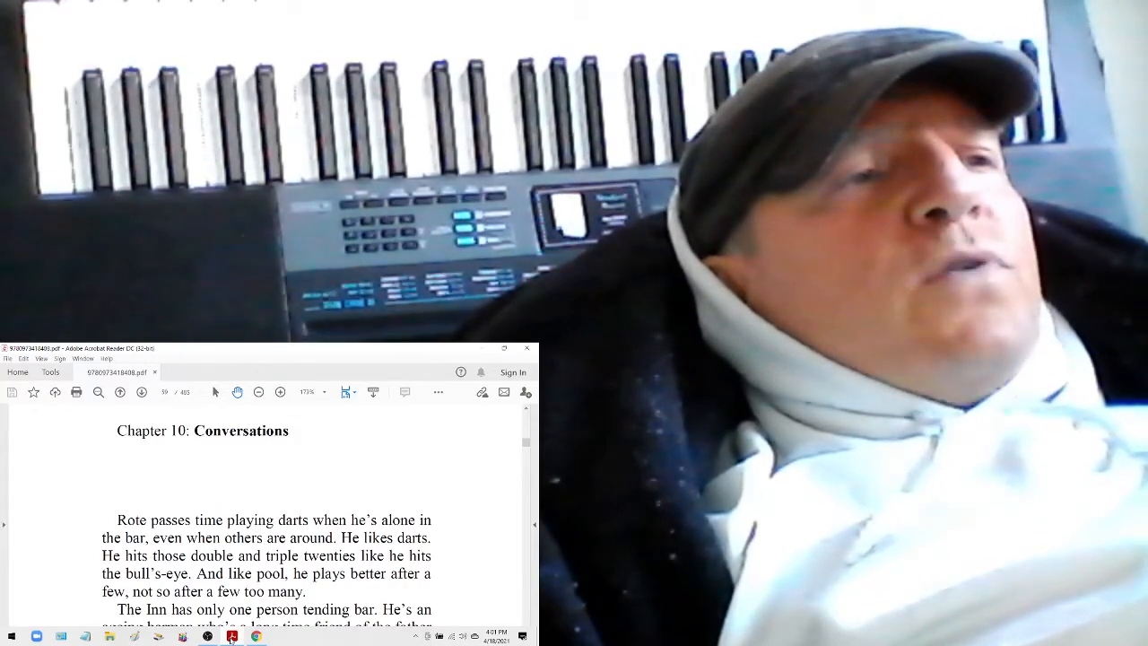
scroll("down", 3)
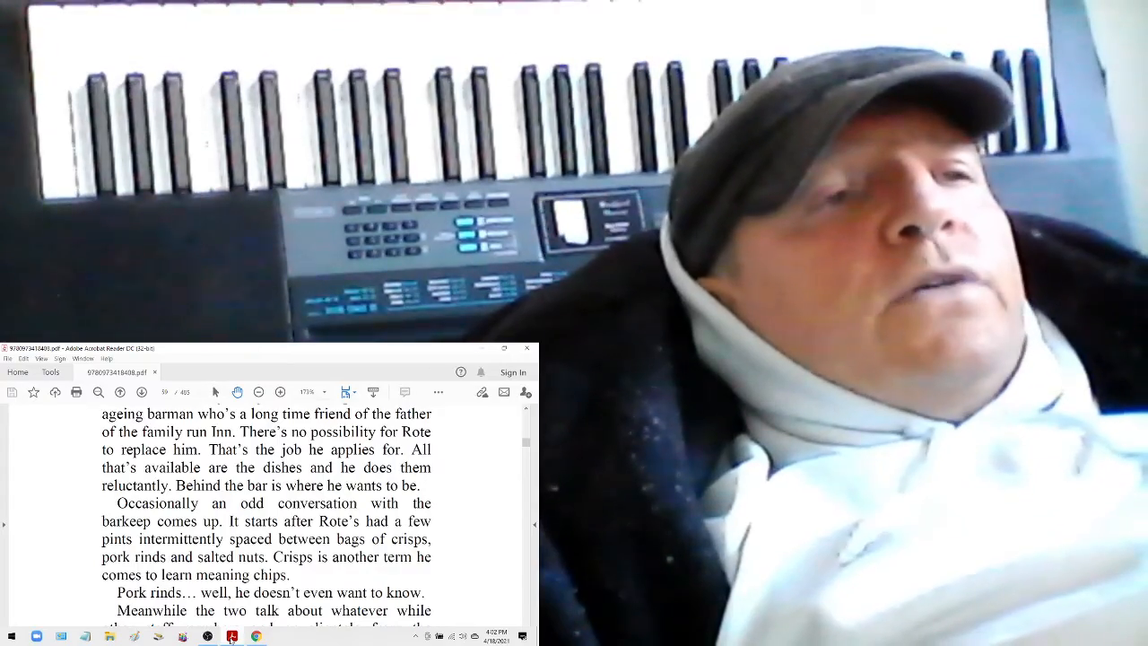
scroll("down", 3)
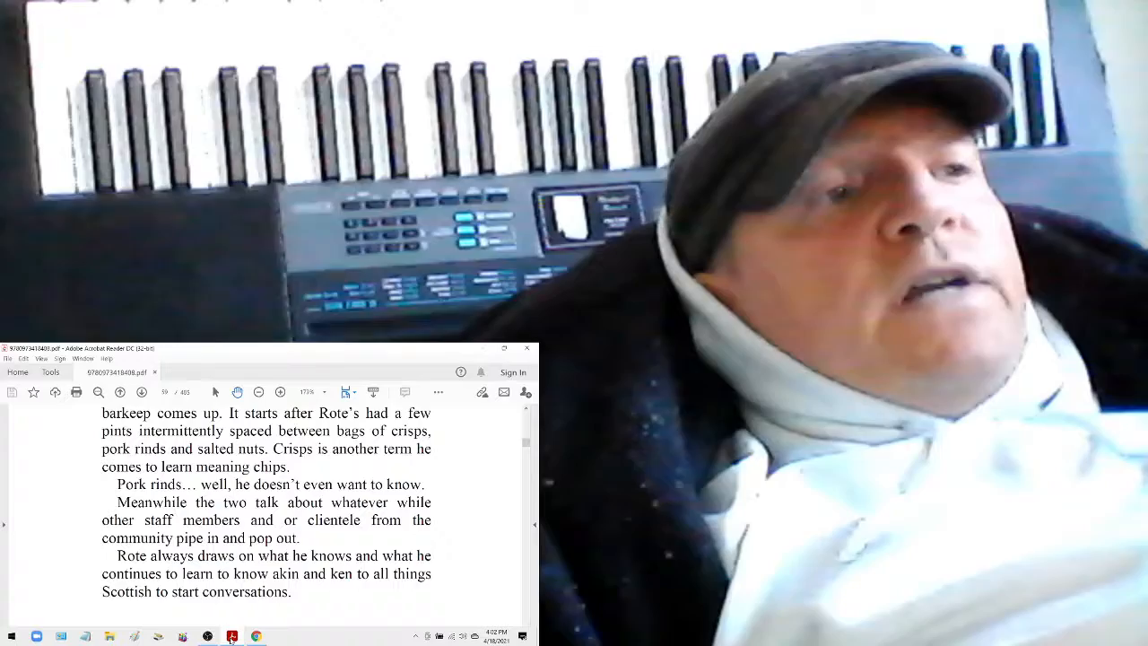
scroll("down", 3)
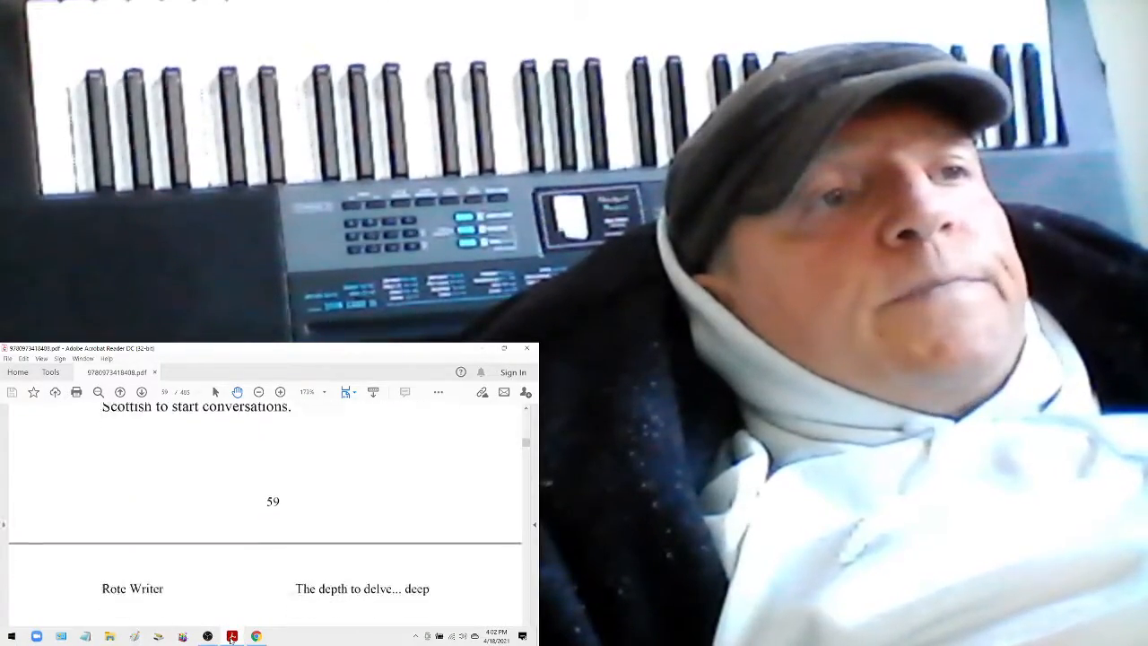
scroll("down", 3)
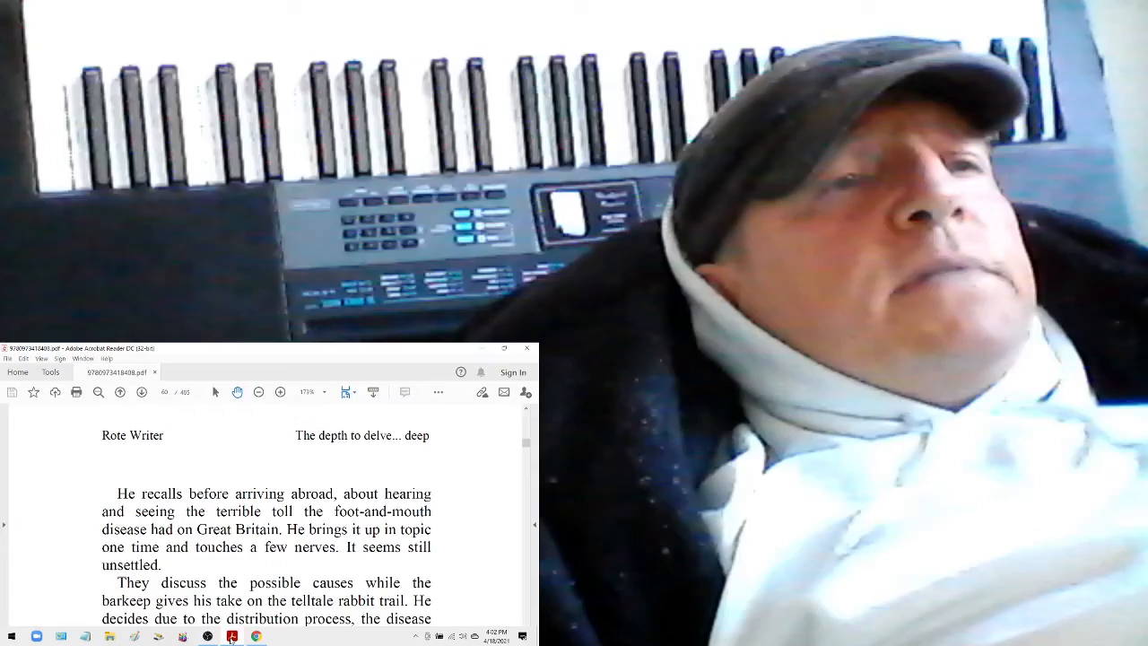
scroll("down", 3)
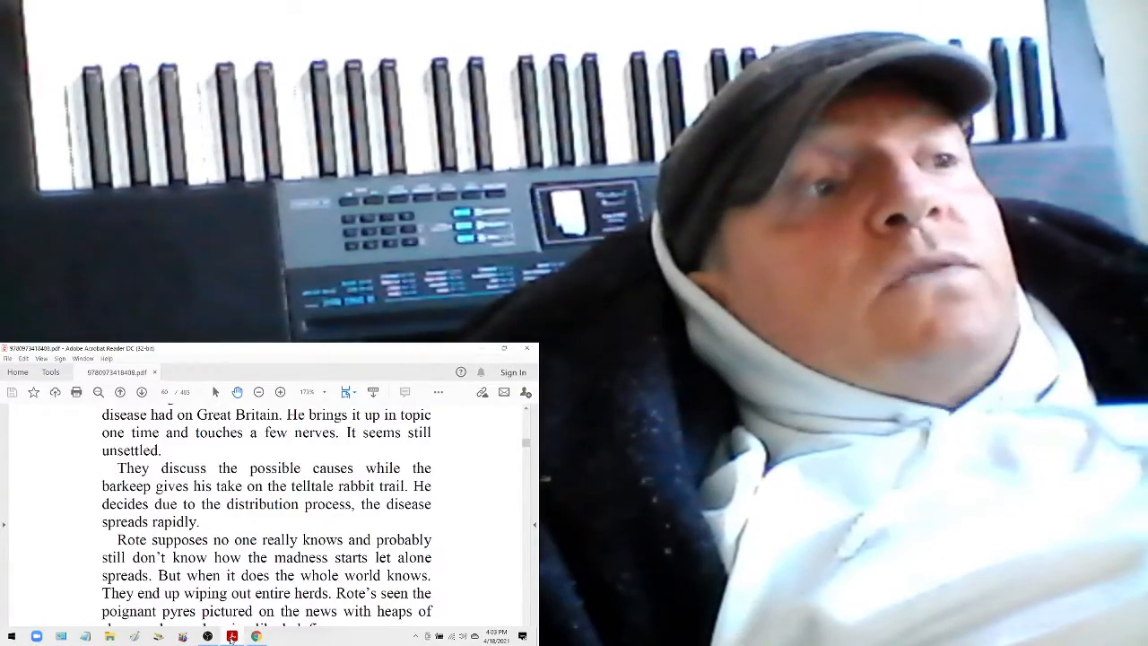
scroll("down", 3)
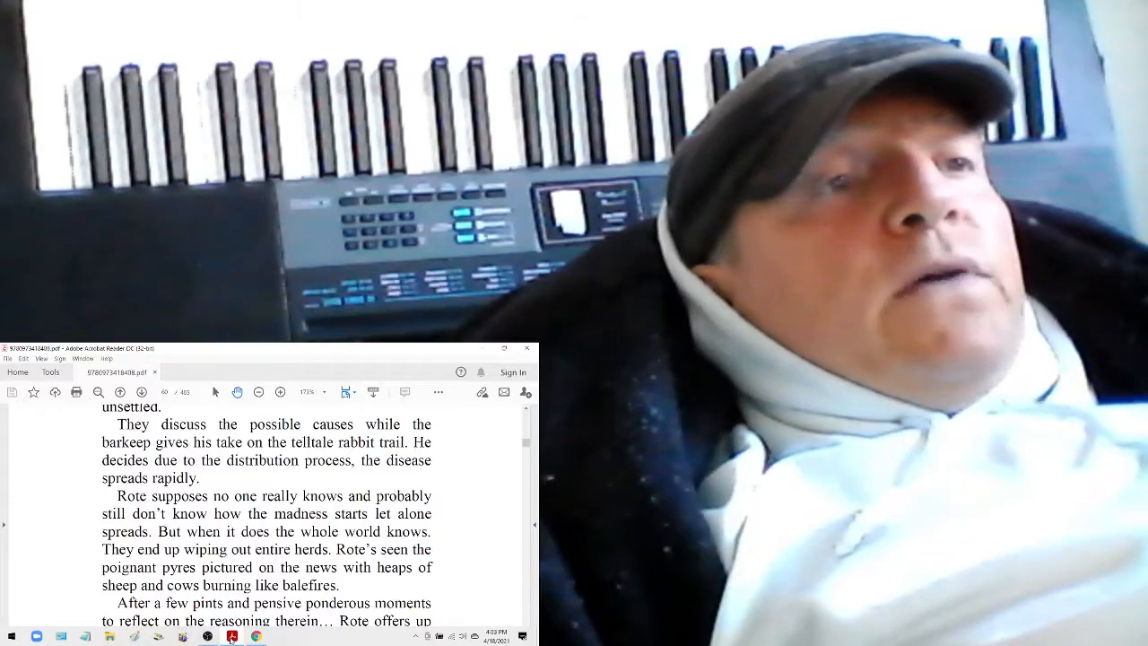
scroll("down", 3)
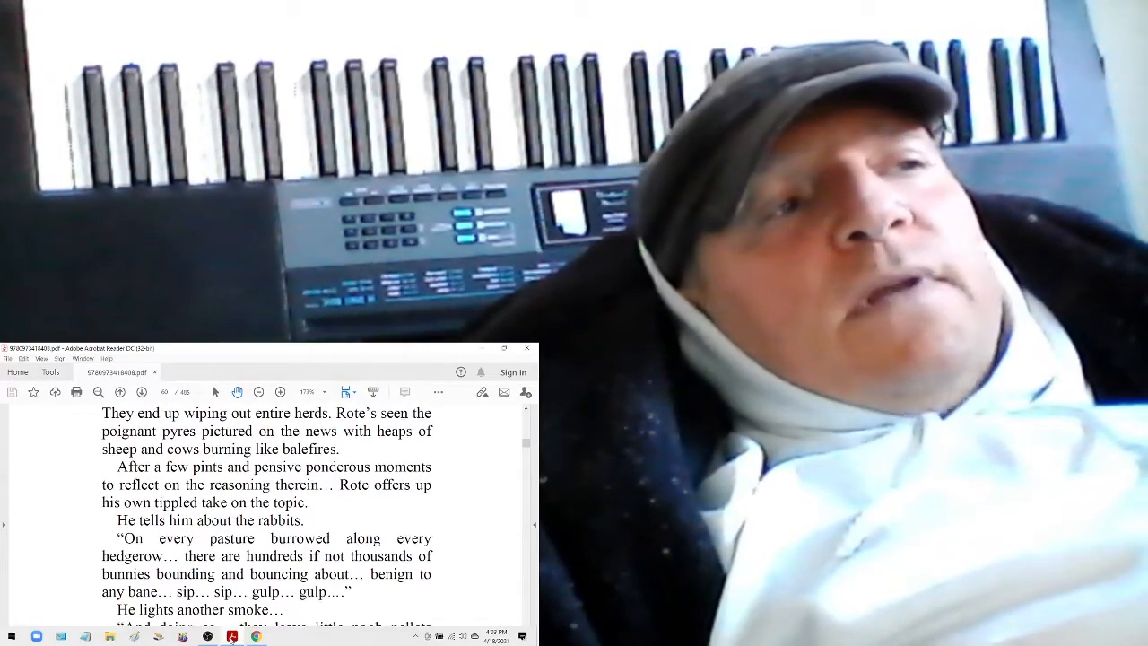
scroll("down", 3)
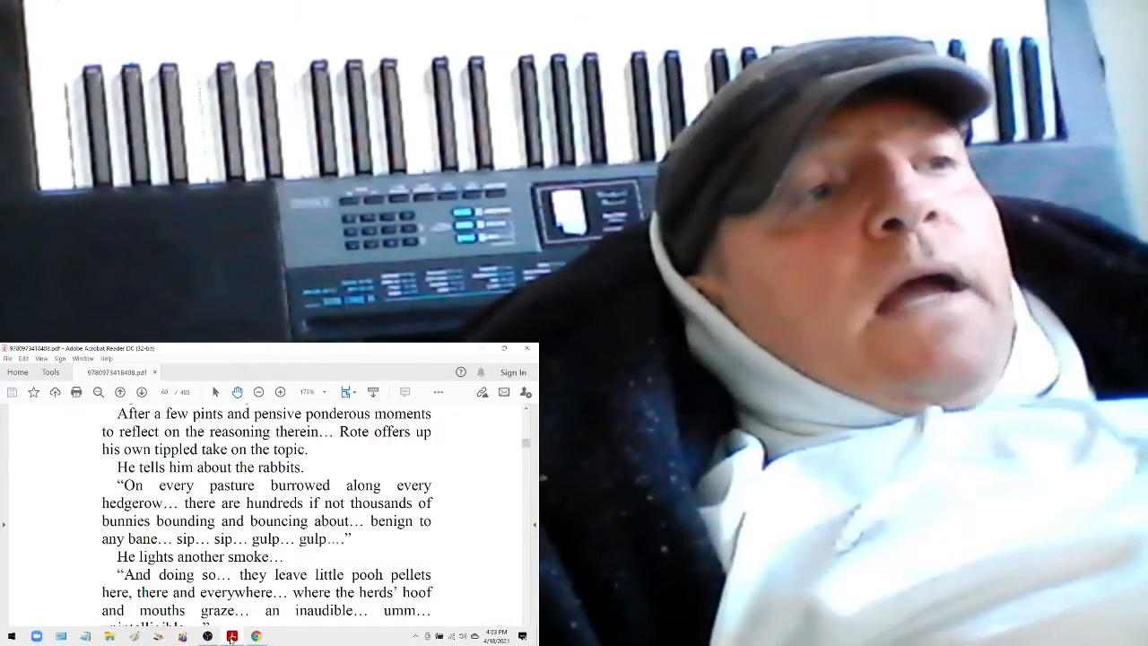
scroll("down", 3)
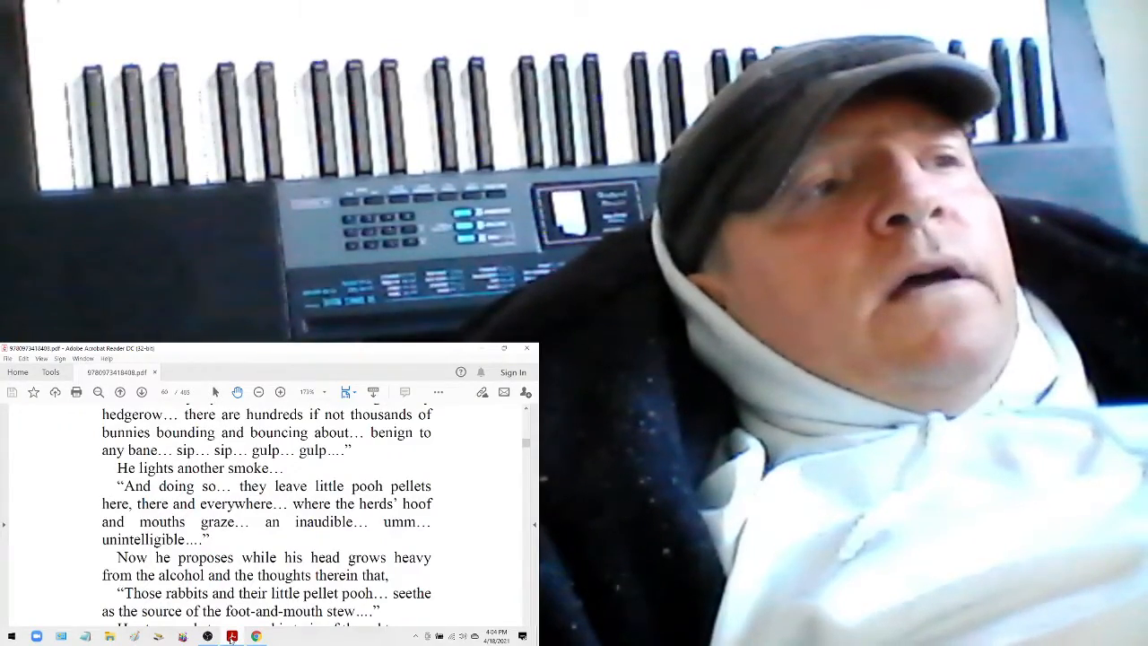
scroll("down", 3)
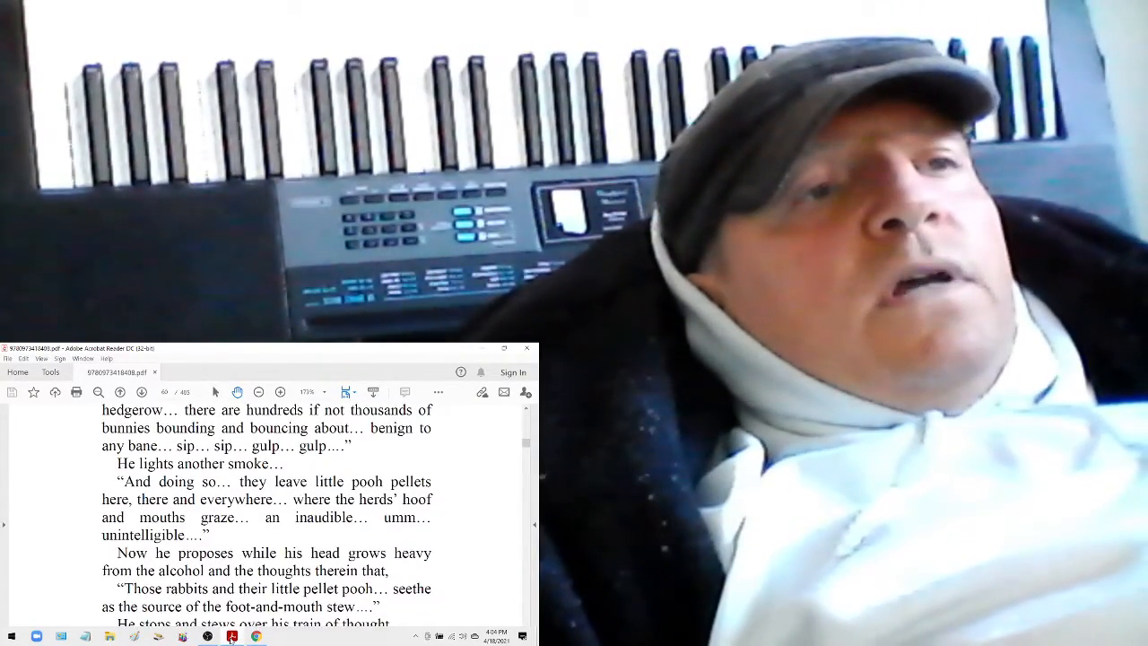
scroll("down", 3)
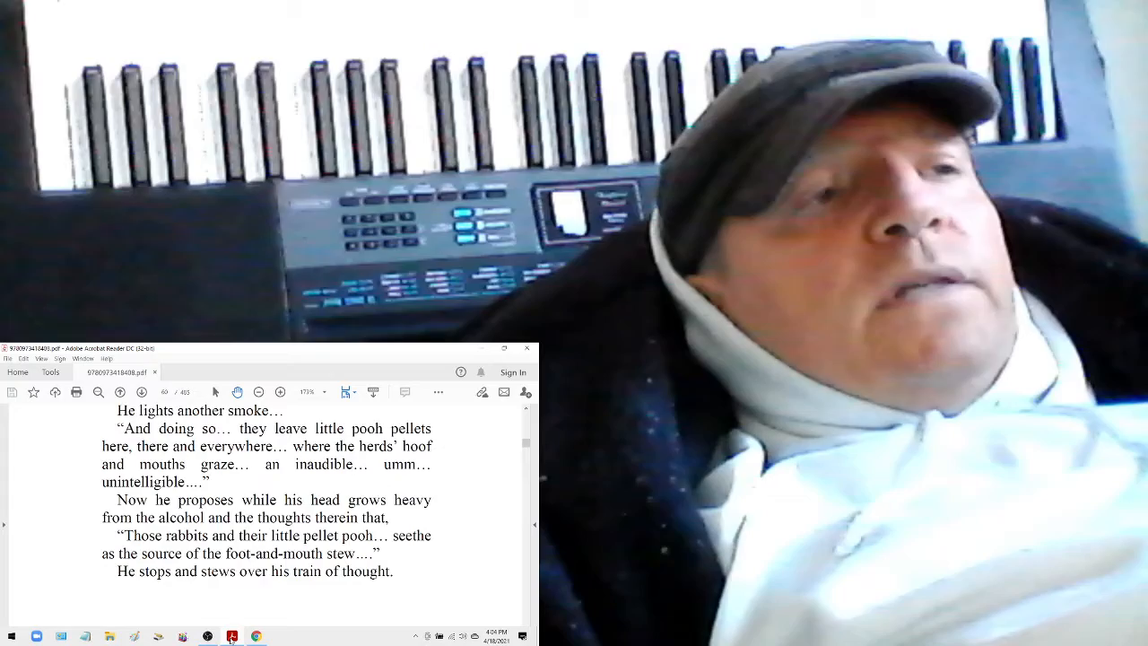
scroll("down", 3)
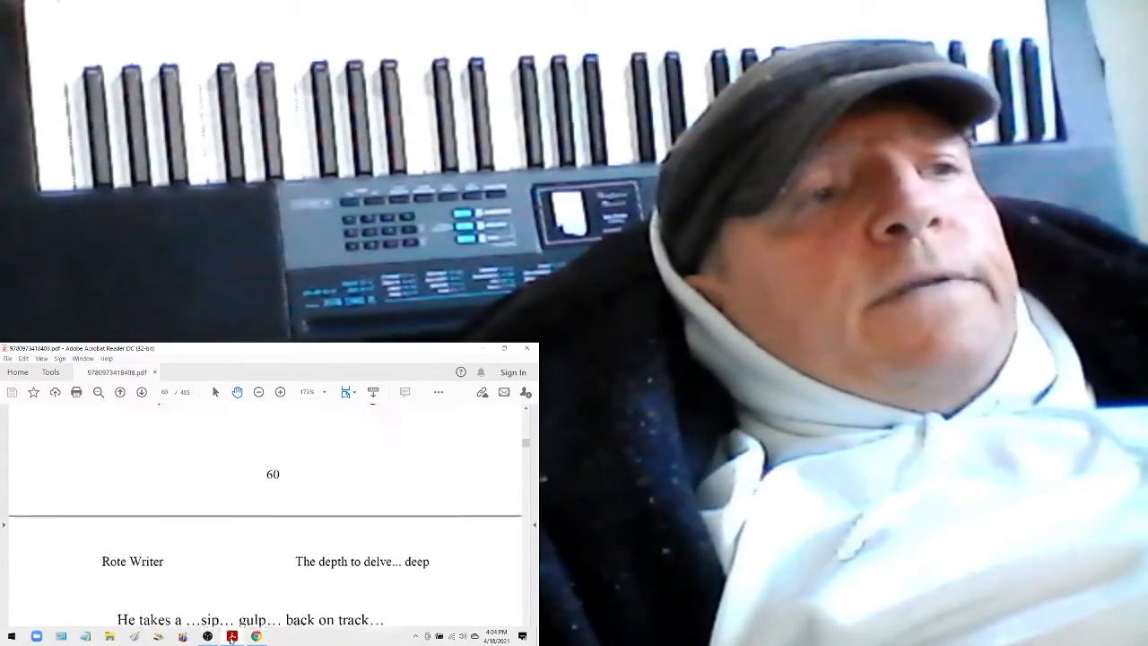
scroll("down", 3)
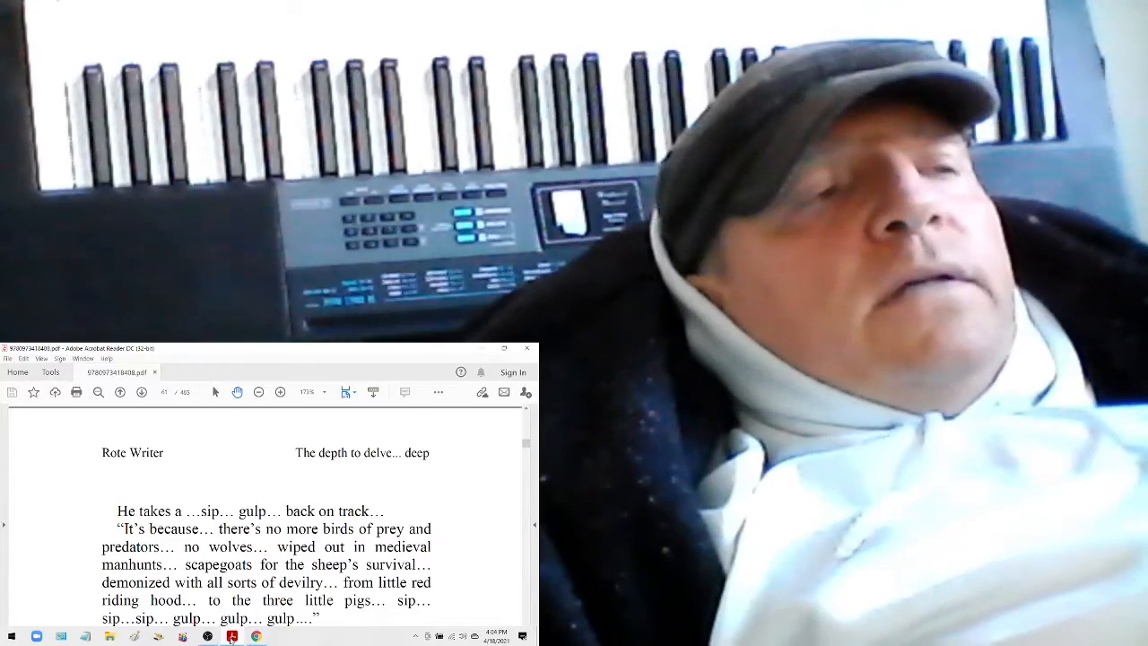
scroll("down", 3)
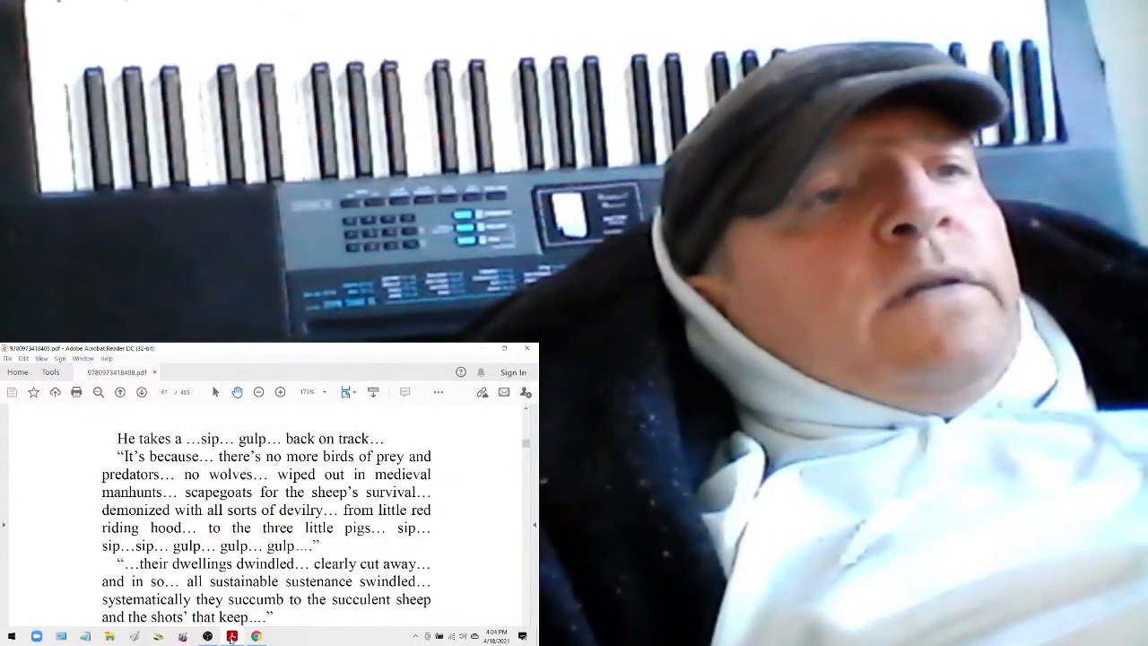
scroll("down", 3)
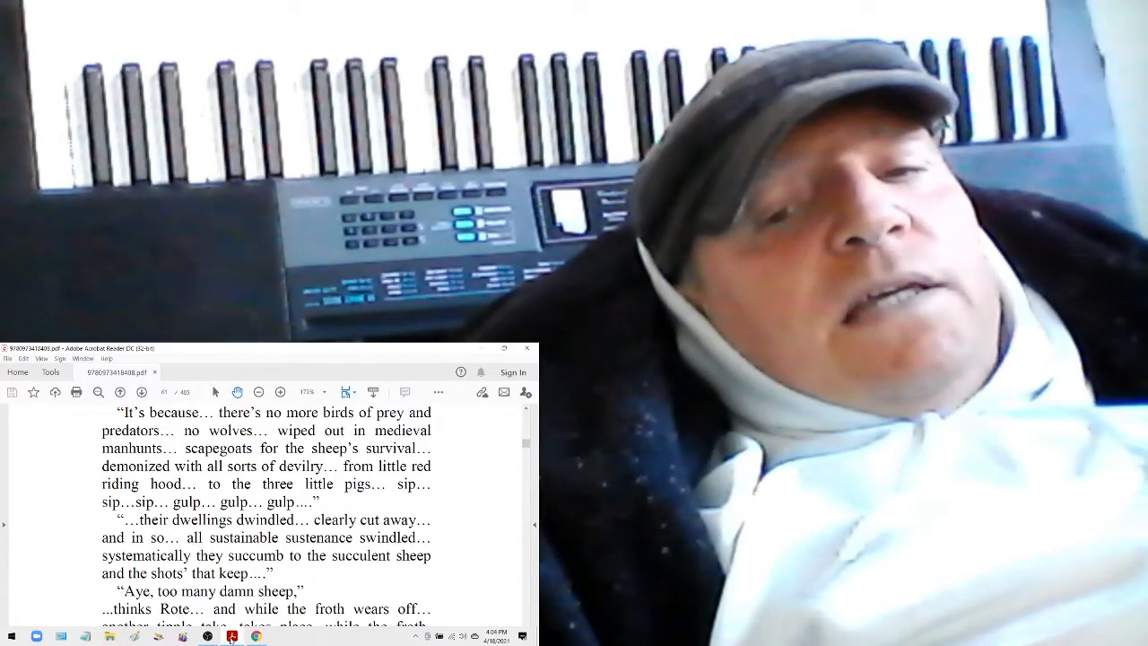
scroll("down", 3)
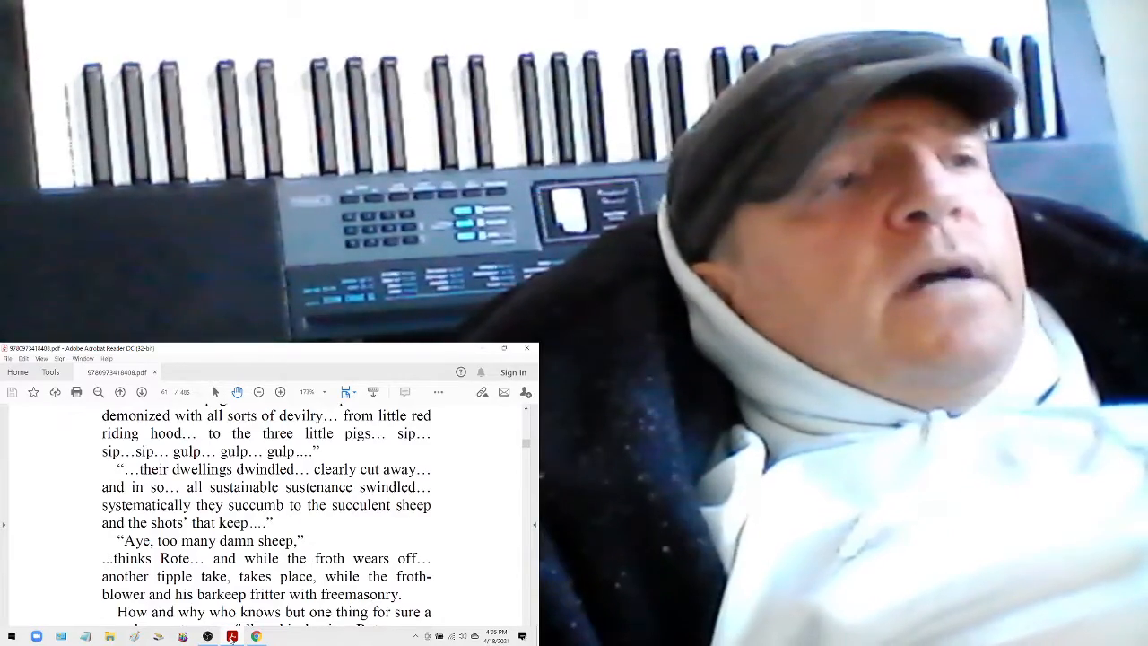
scroll("down", 3)
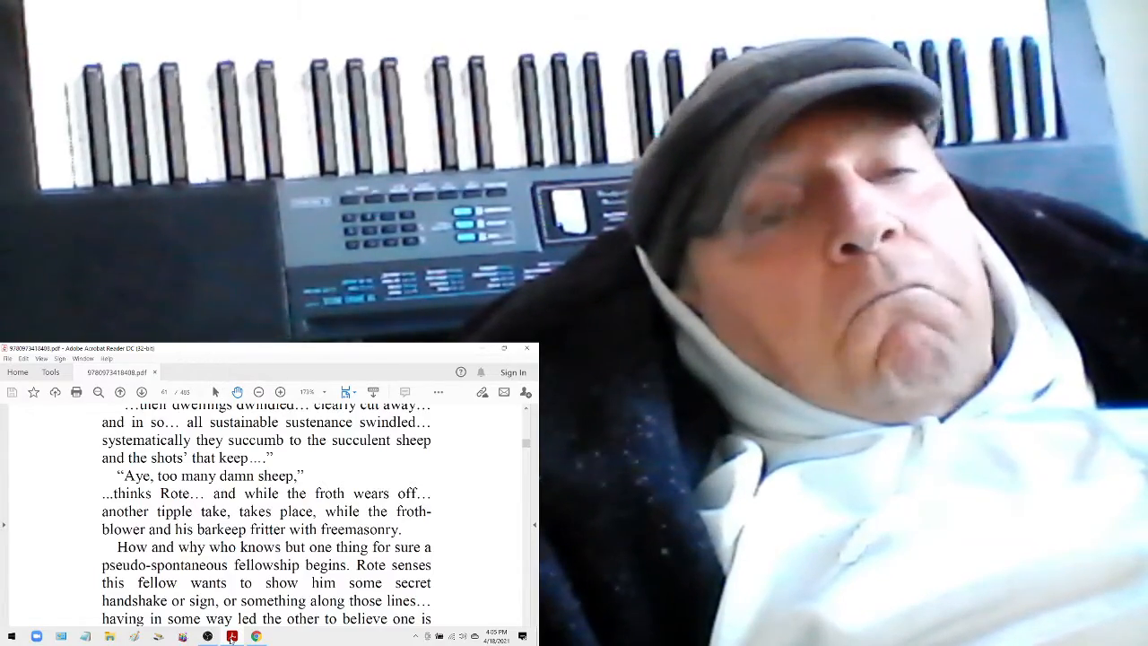
scroll("down", 3)
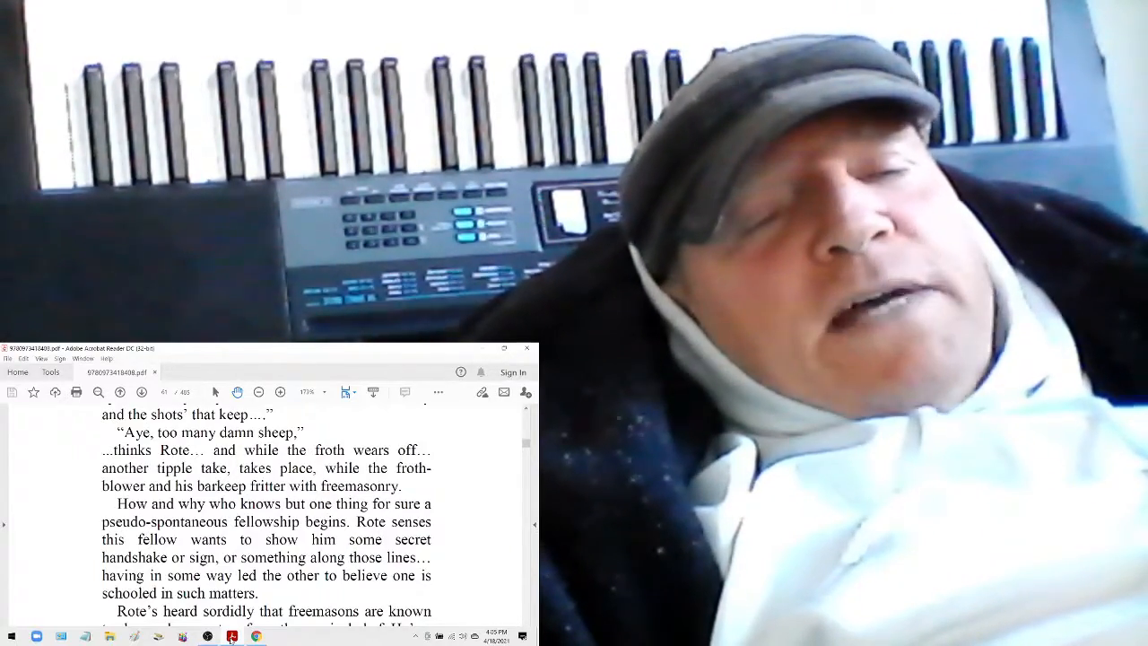
scroll("down", 3)
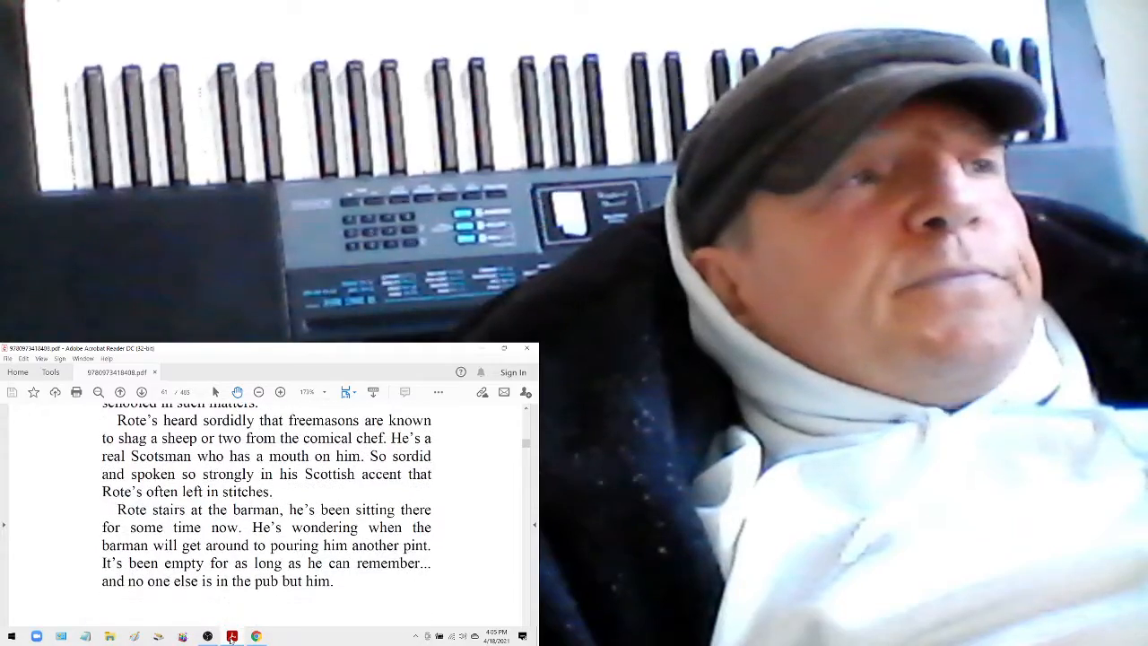
scroll("down", 3)
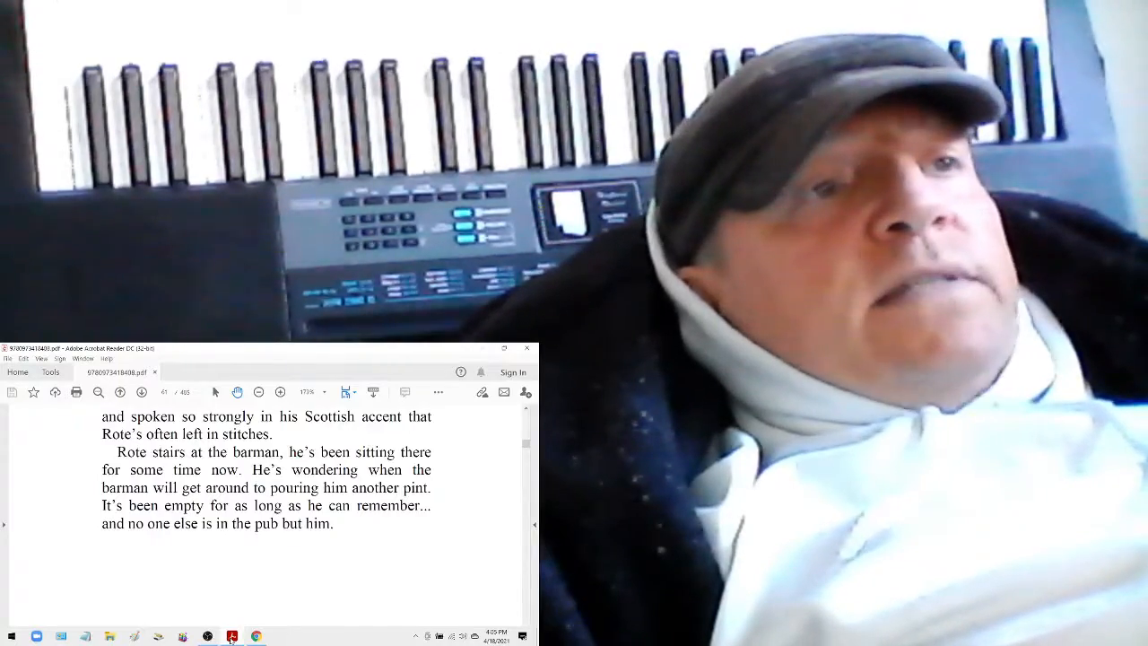
scroll("down", 3)
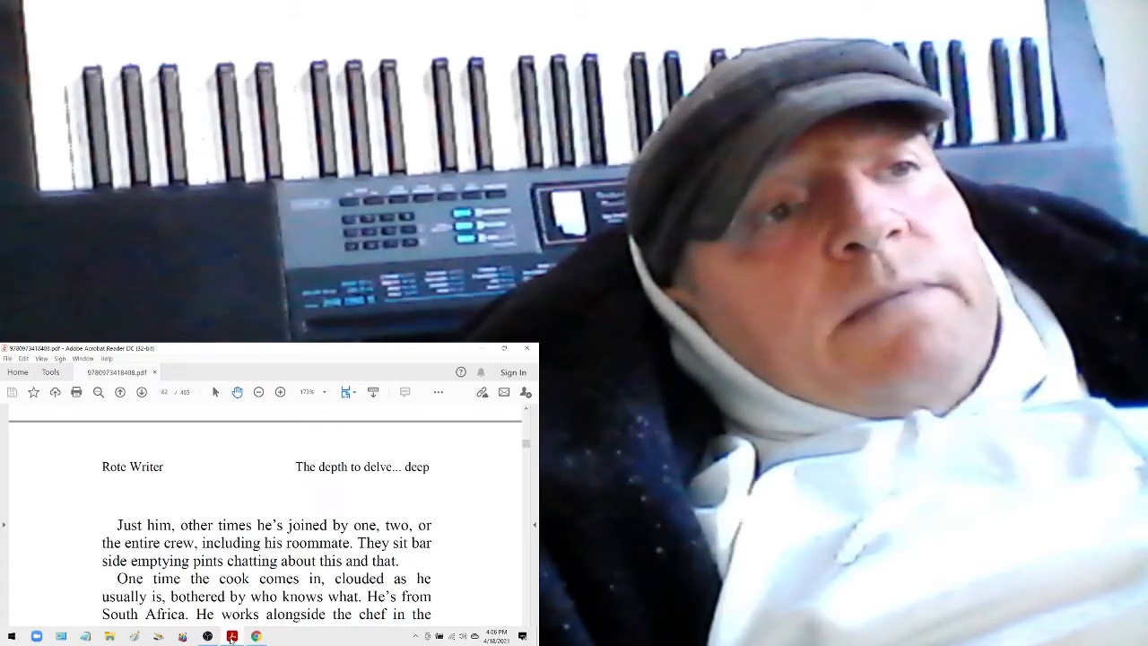
scroll("down", 3)
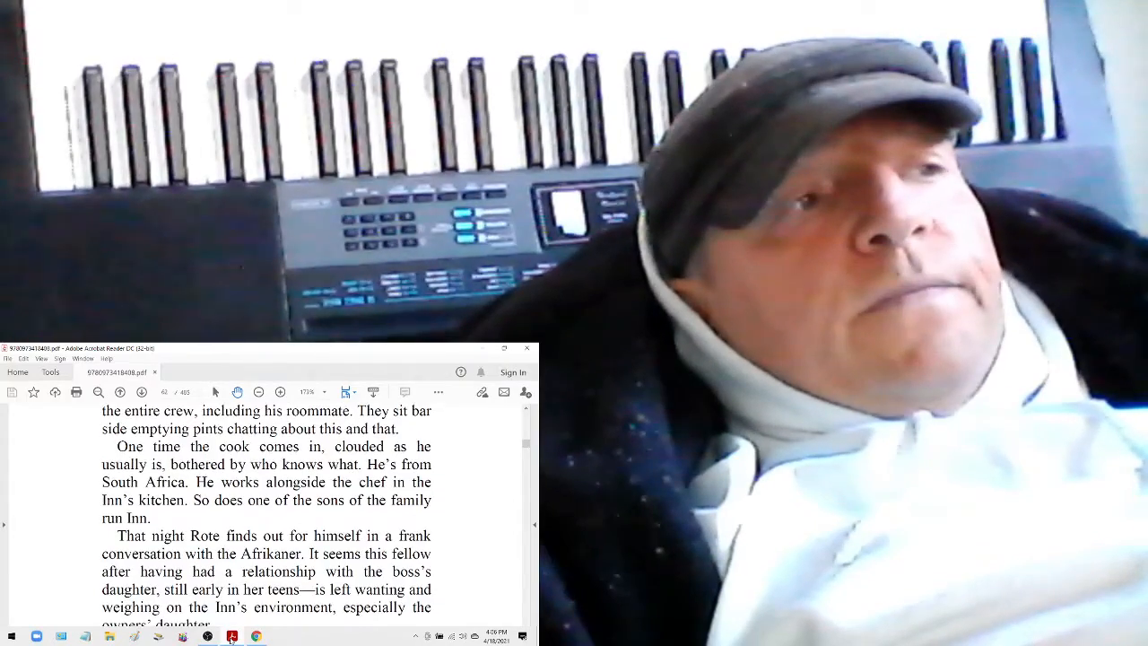
scroll("down", 3)
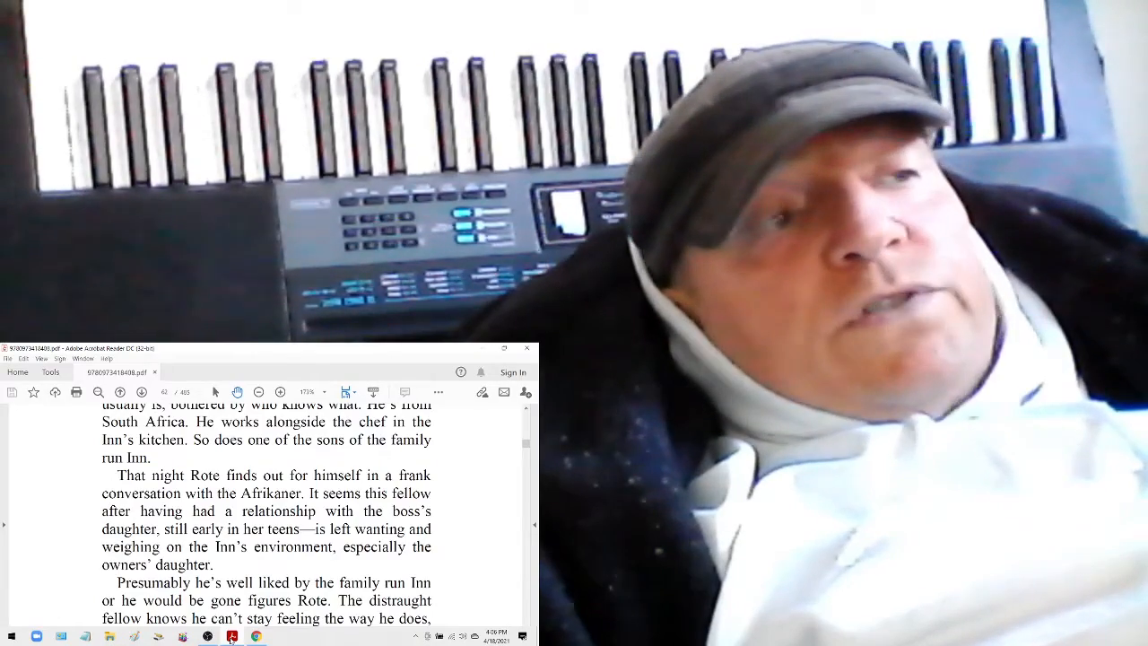
scroll("down", 3)
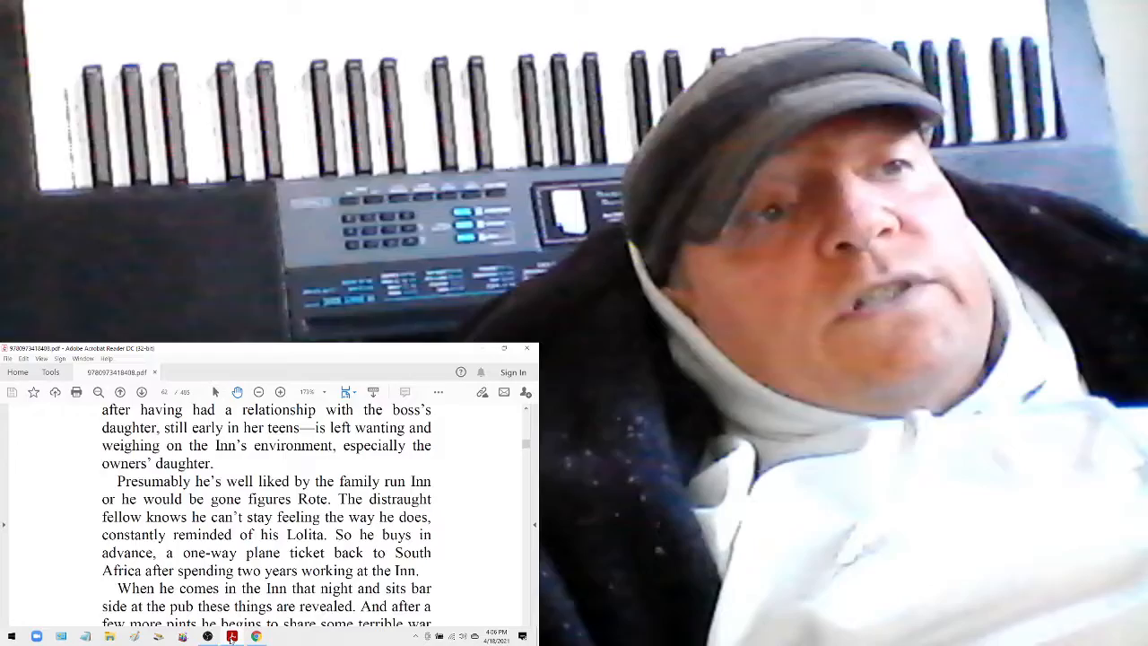
scroll("down", 3)
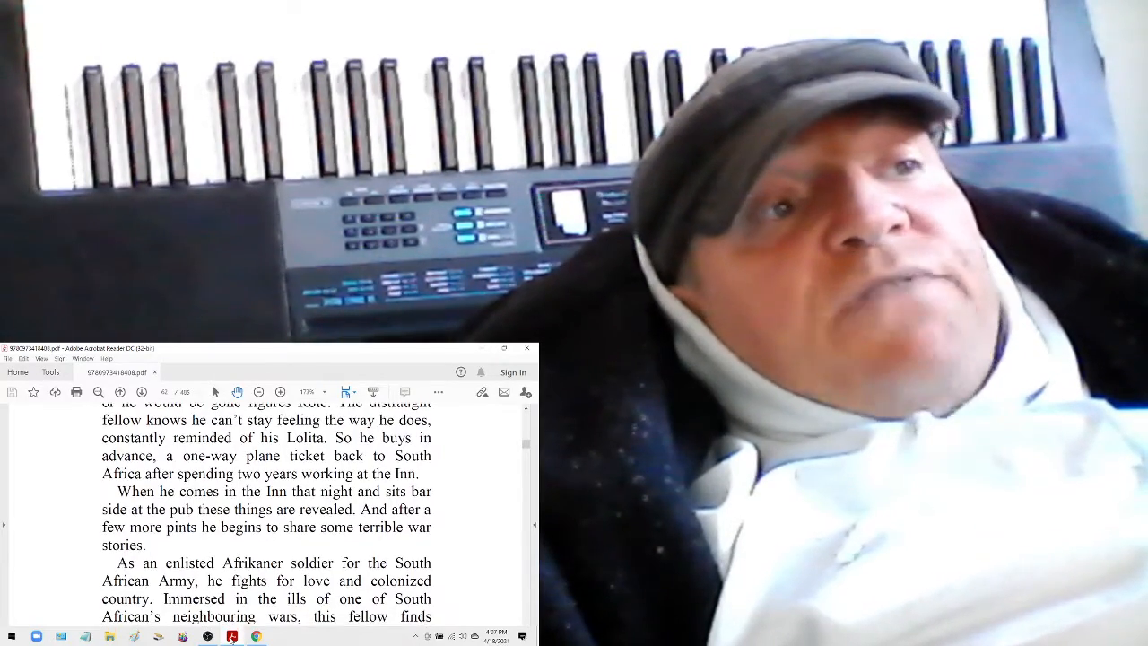
scroll("down", 3)
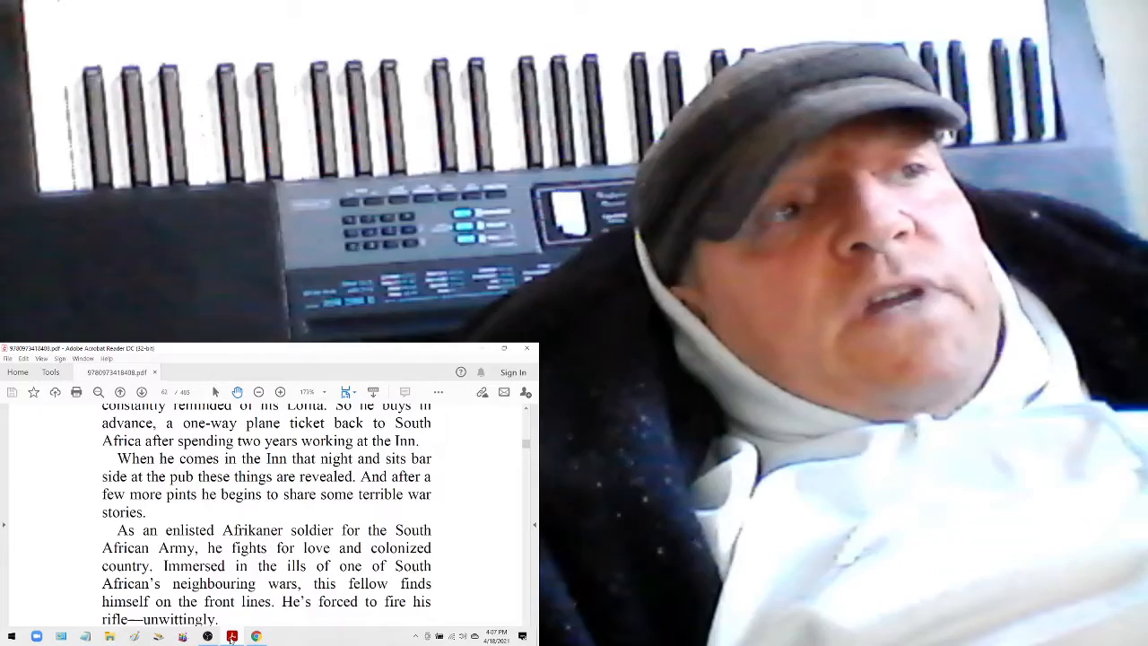
scroll("down", 3)
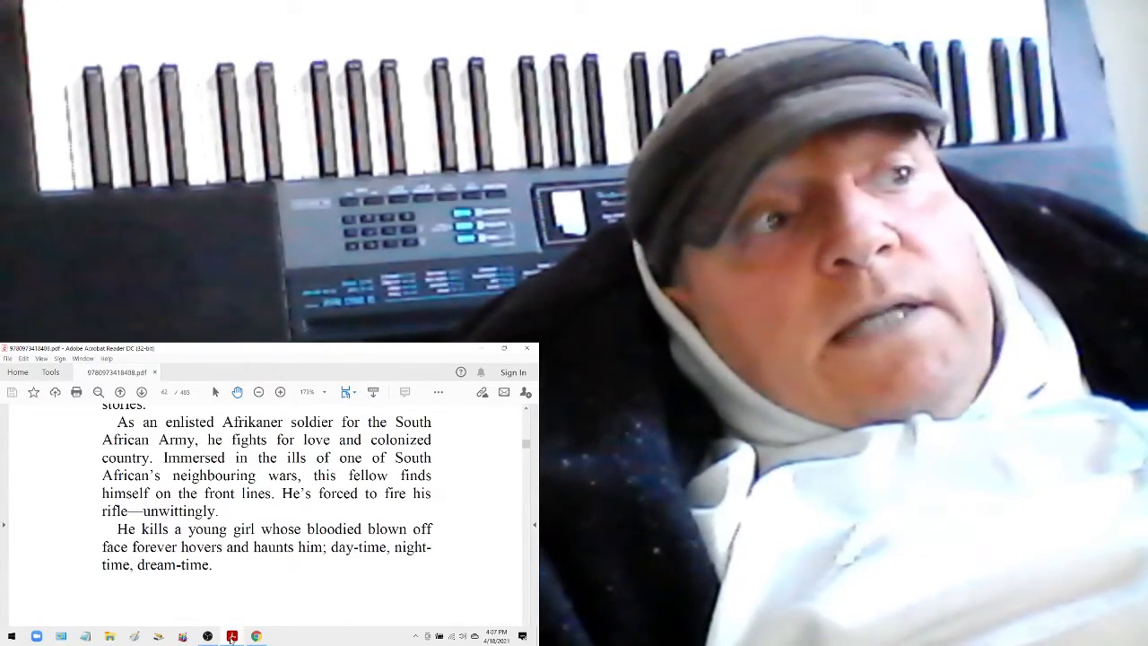
scroll("down", 3)
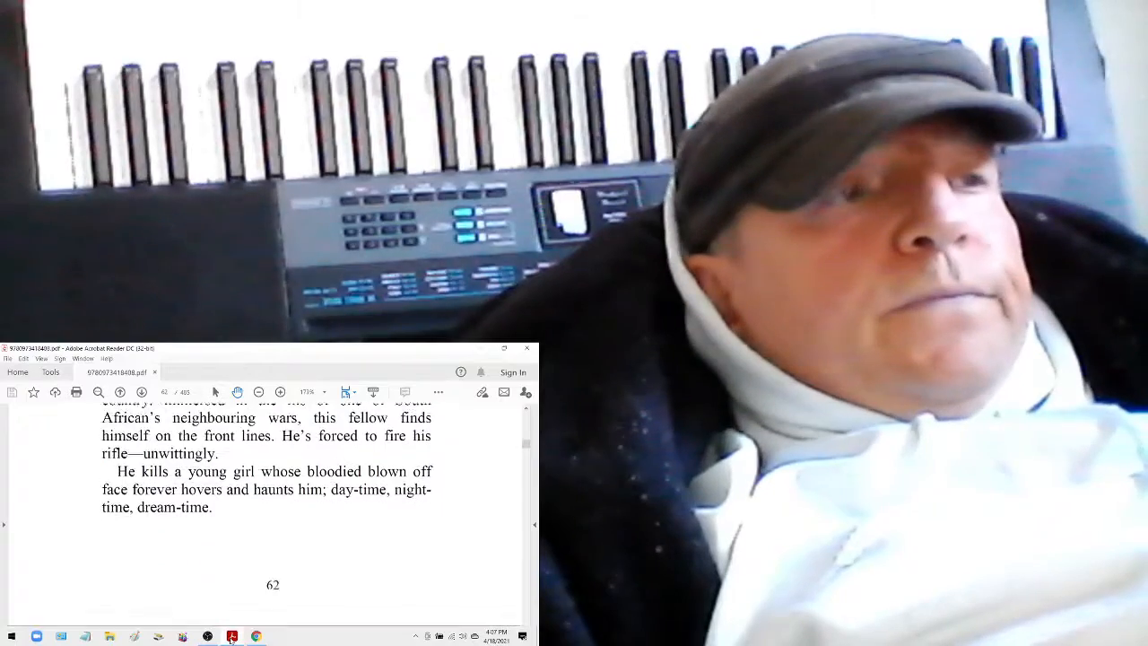
scroll("down", 3)
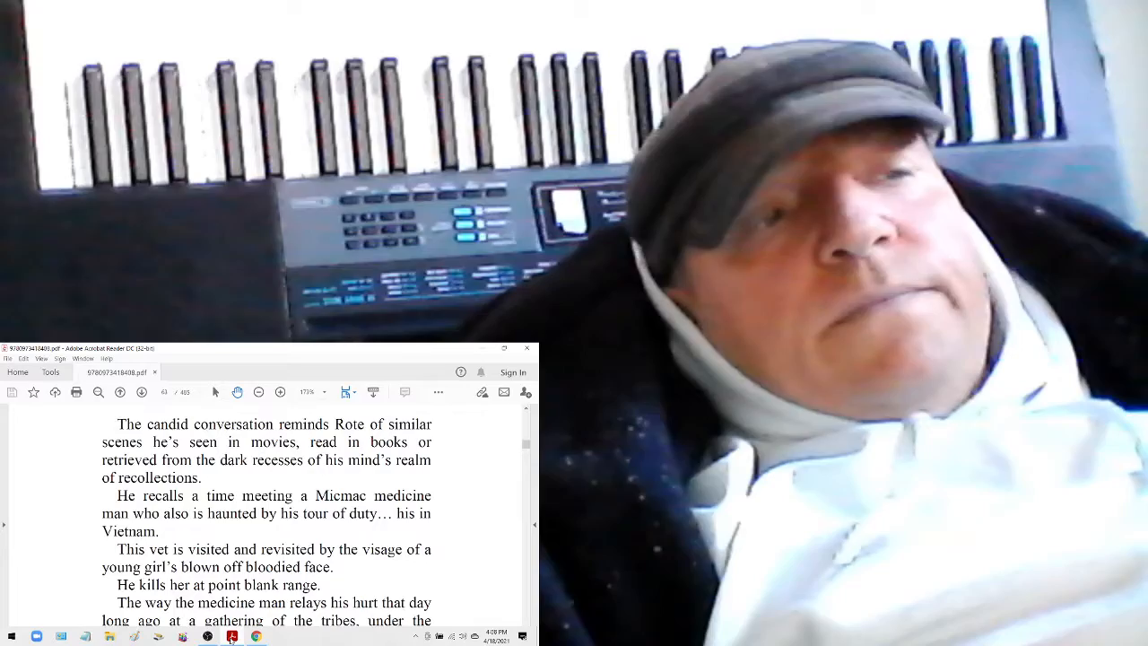
scroll("down", 3)
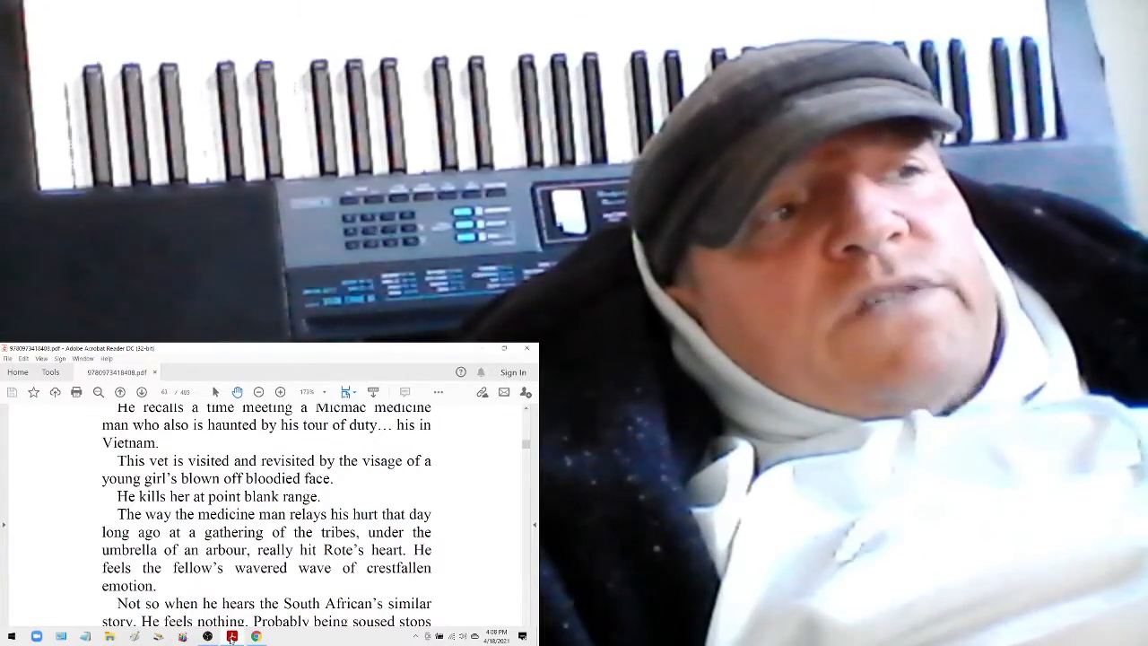
scroll("down", 3)
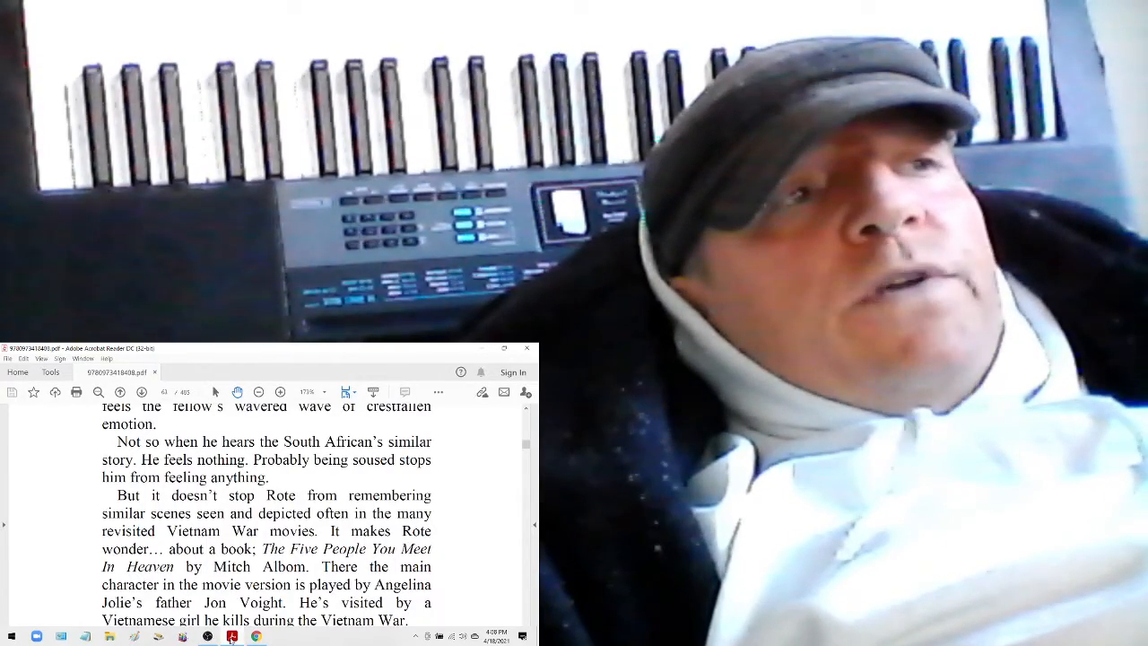
scroll("down", 3)
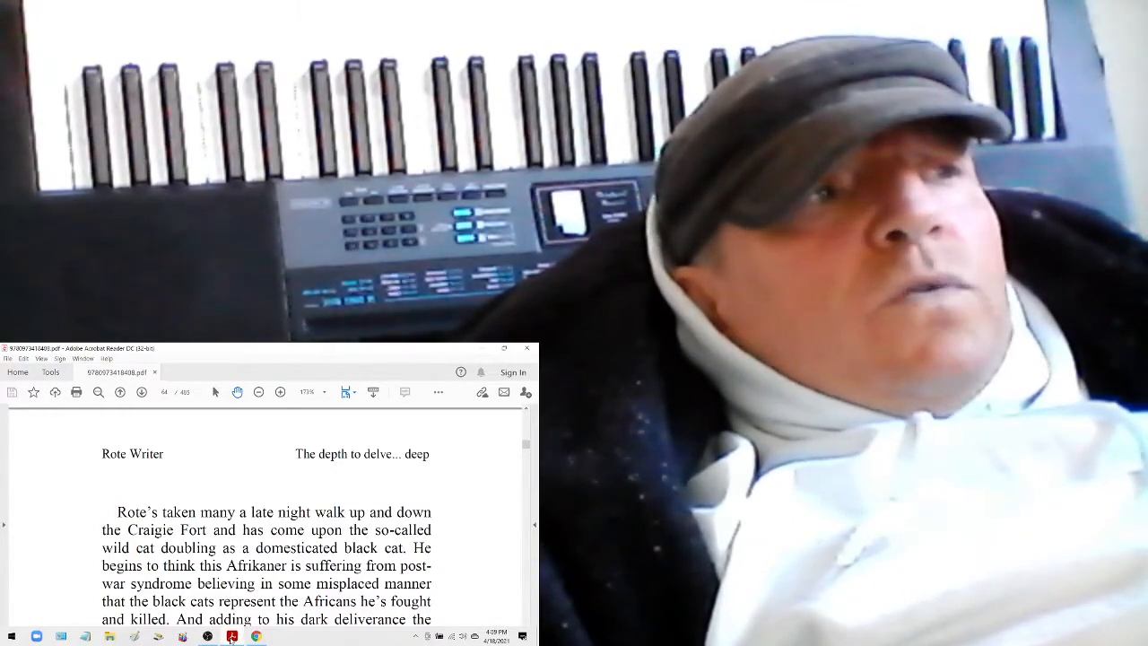
scroll("down", 3)
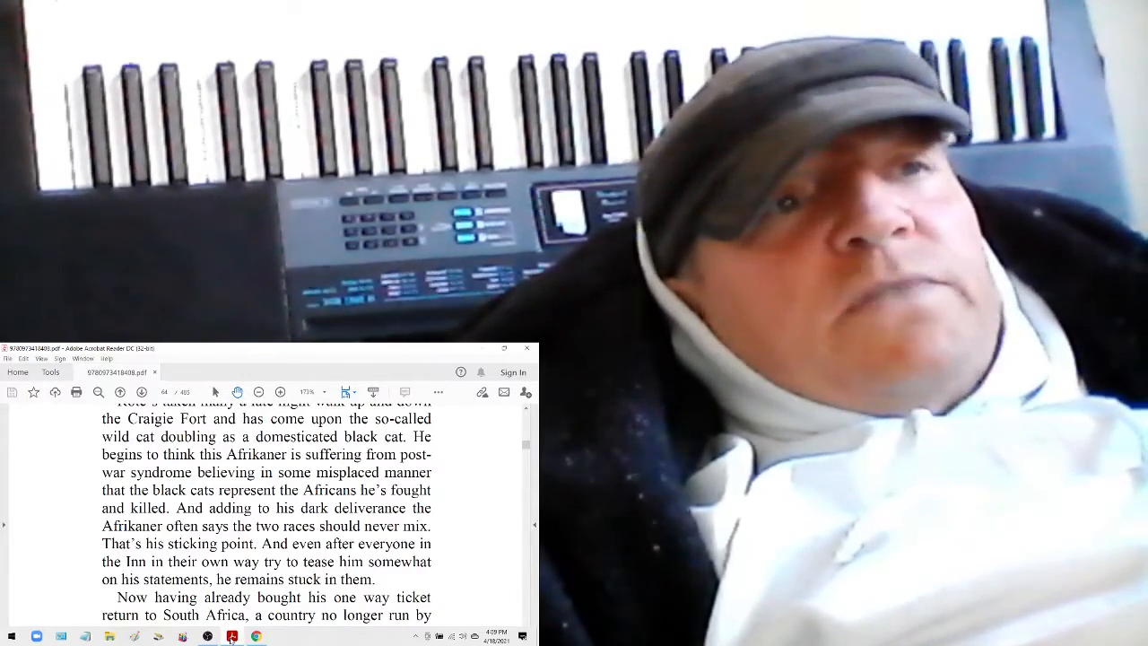
scroll("down", 3)
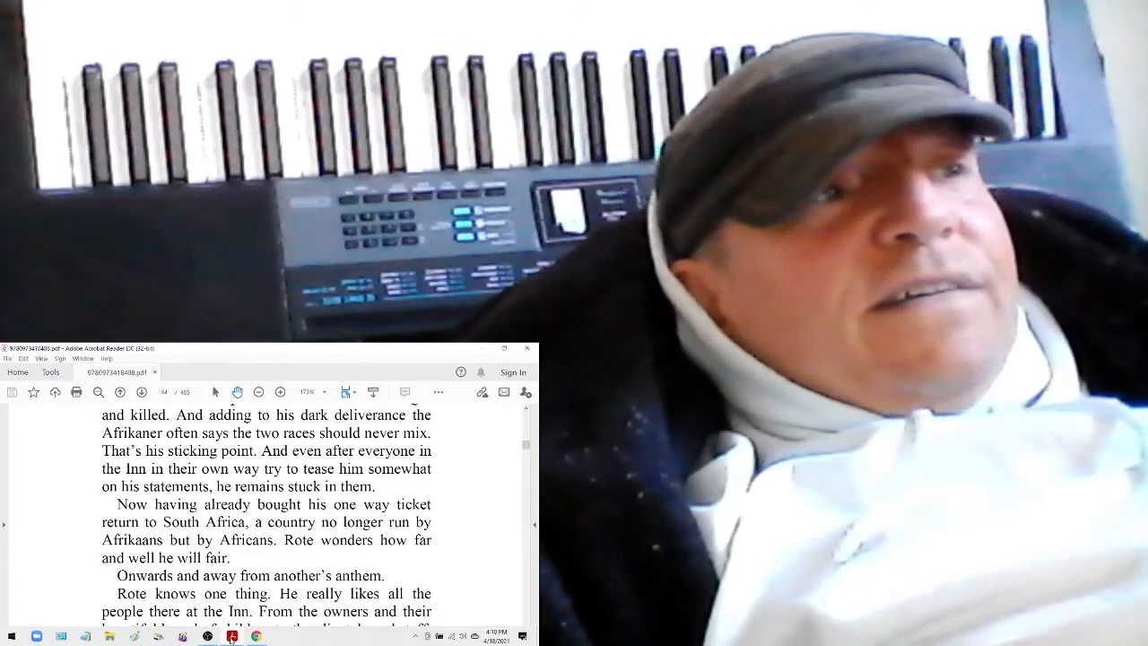
scroll("down", 3)
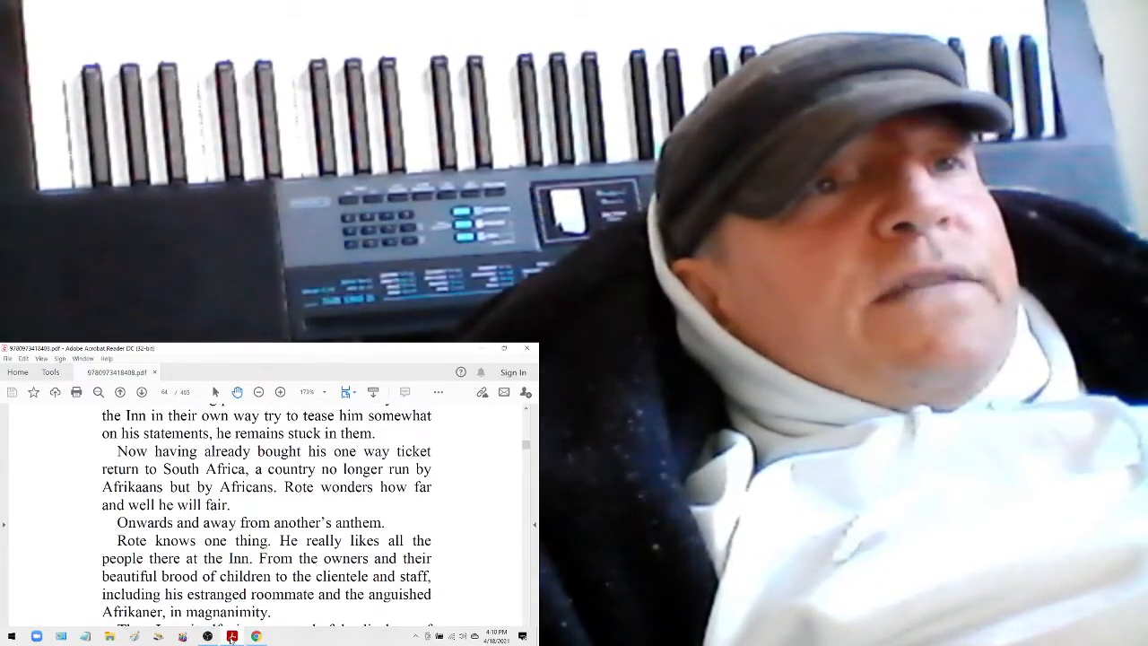
scroll("down", 3)
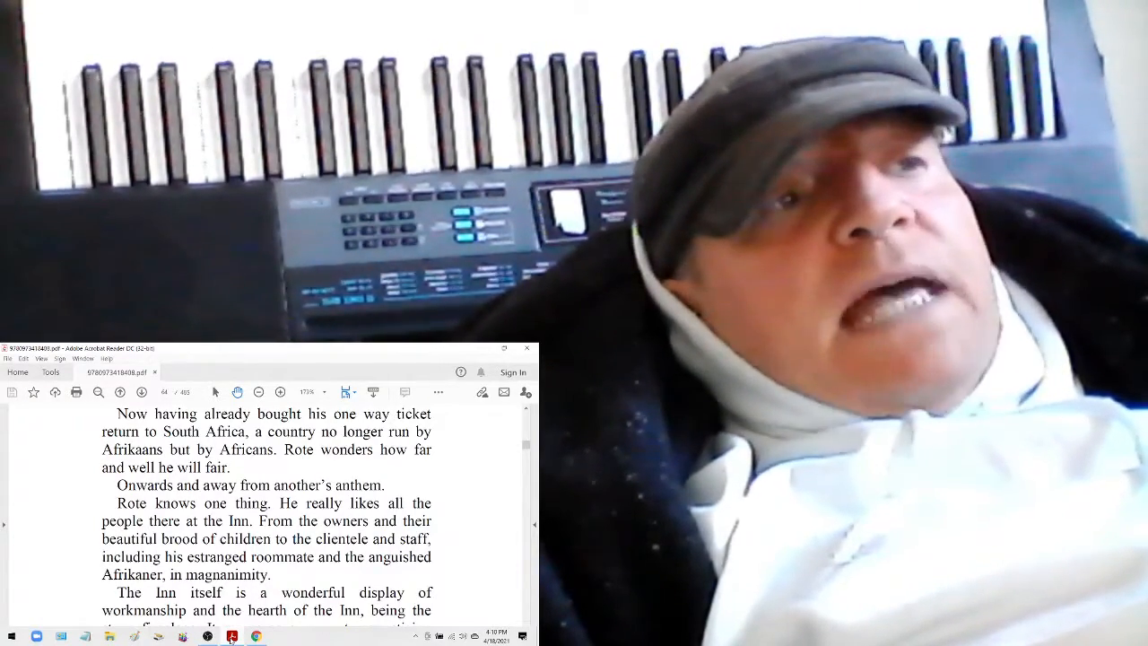
scroll("down", 3)
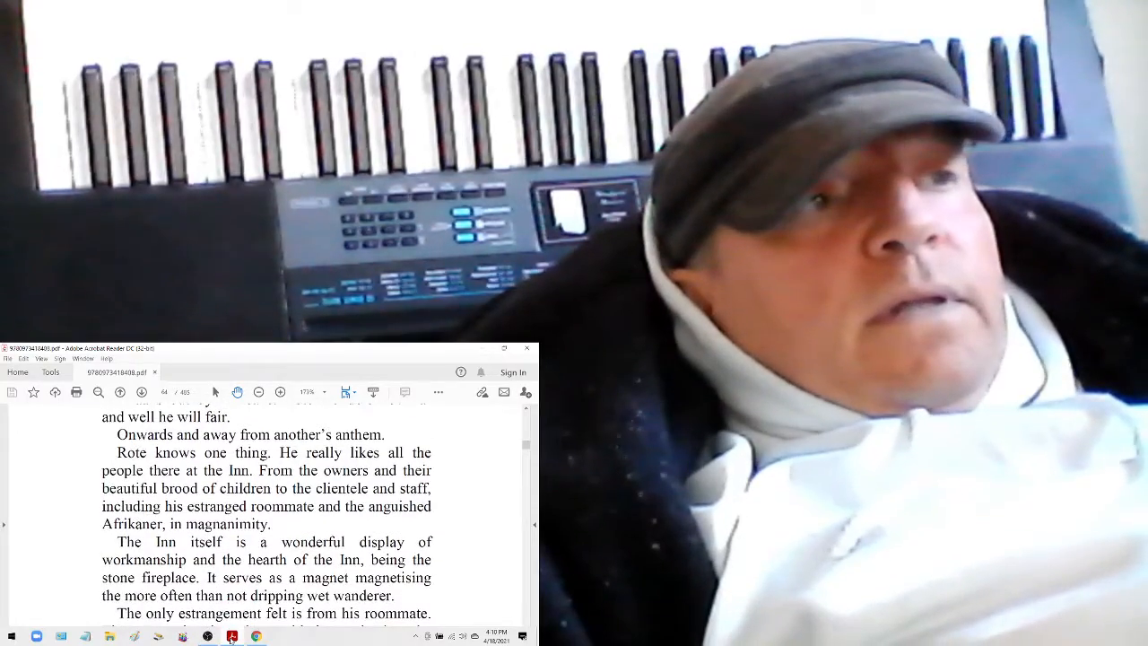
scroll("down", 3)
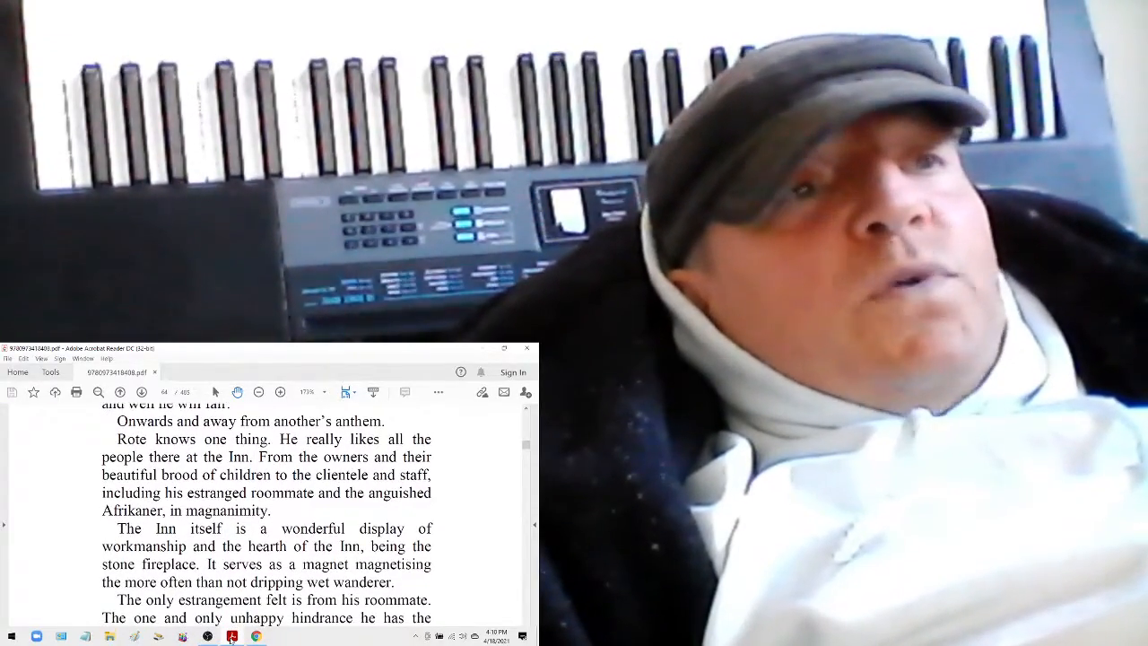
scroll("down", 3)
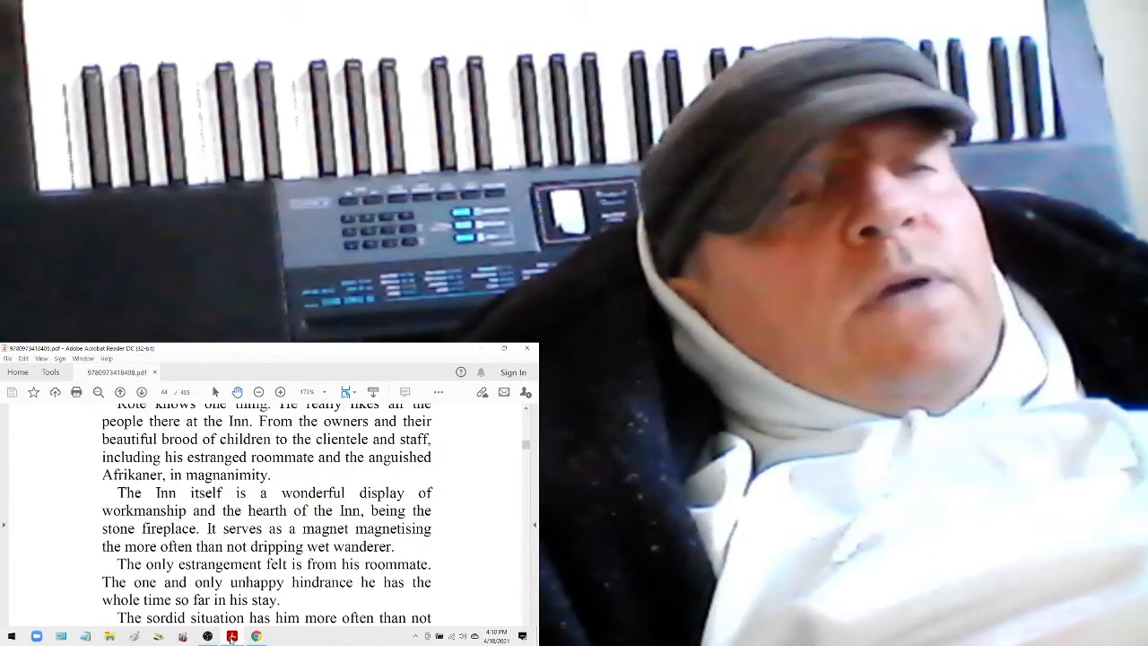
scroll("down", 3)
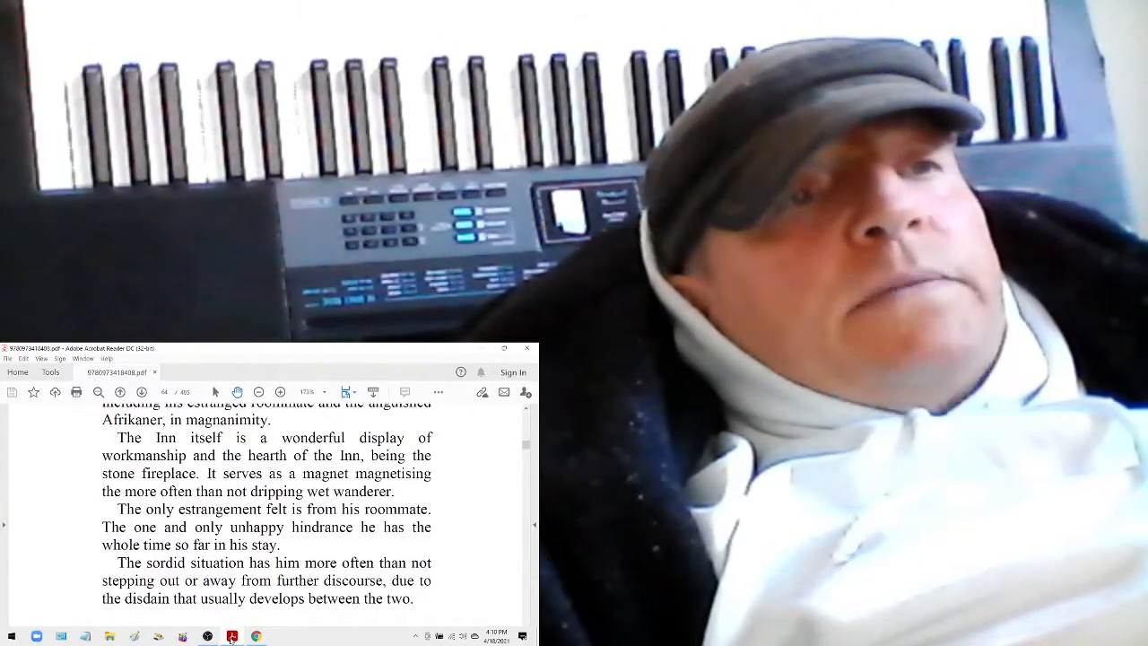
scroll("down", 3)
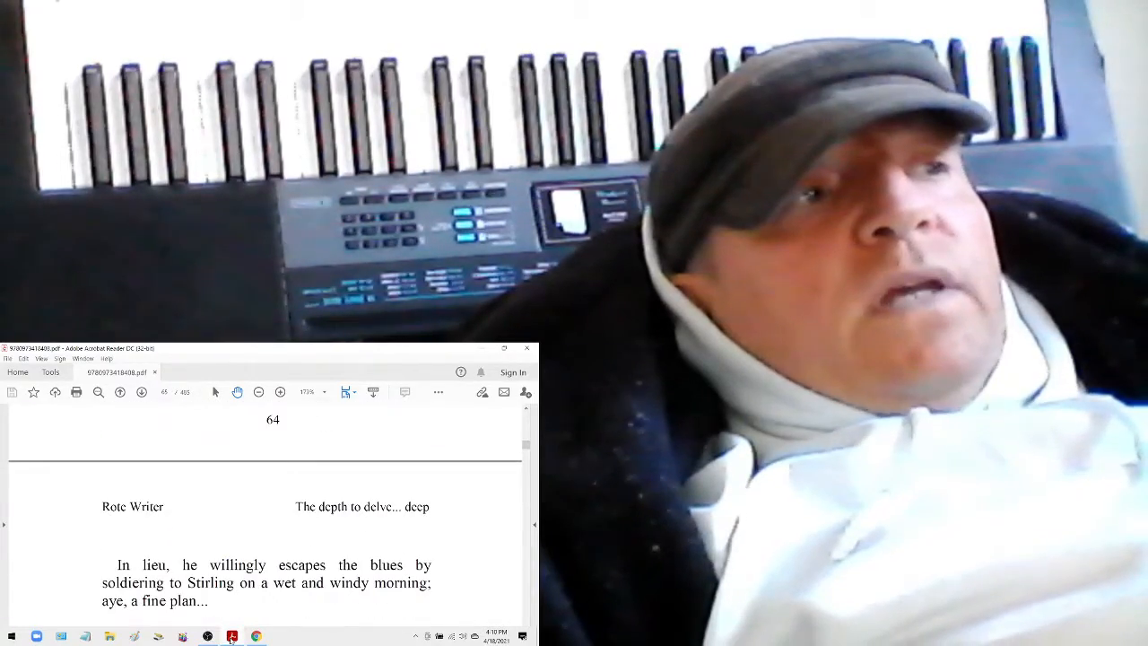